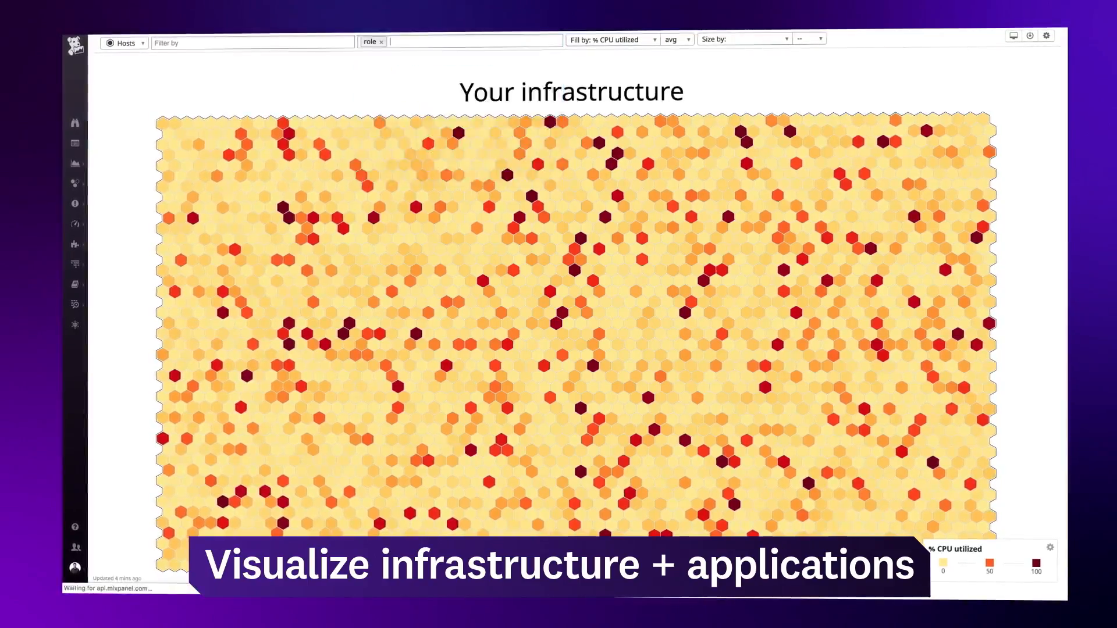
Group the host map by role and add a further tag to group hosts by.
{"action": "type", "text": "re"}
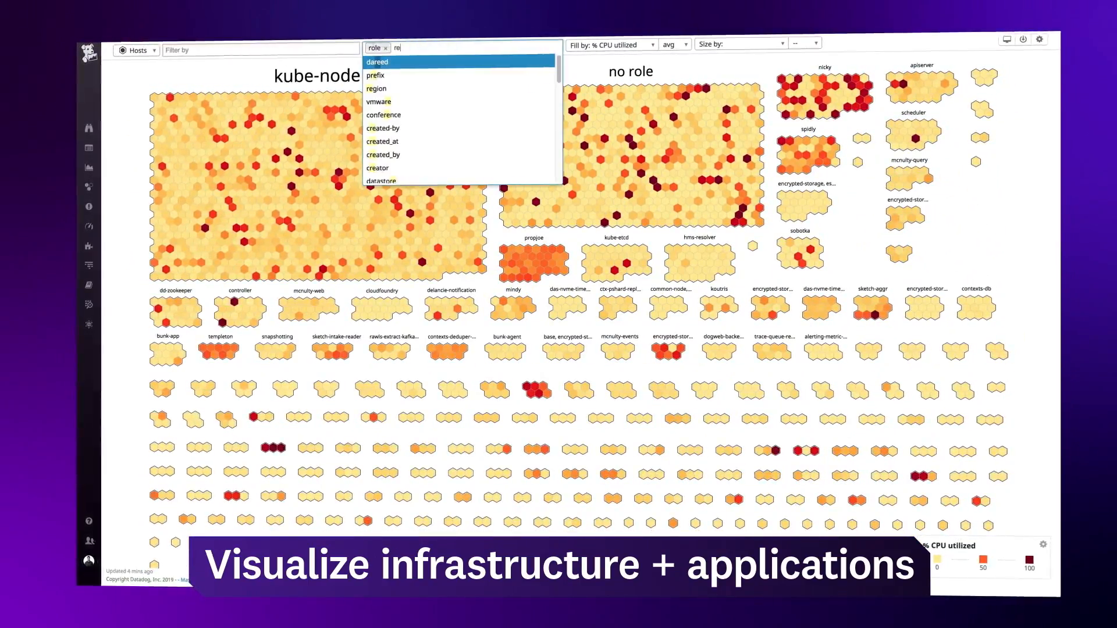
{"action": "left_click", "coordinate": [377, 89]}
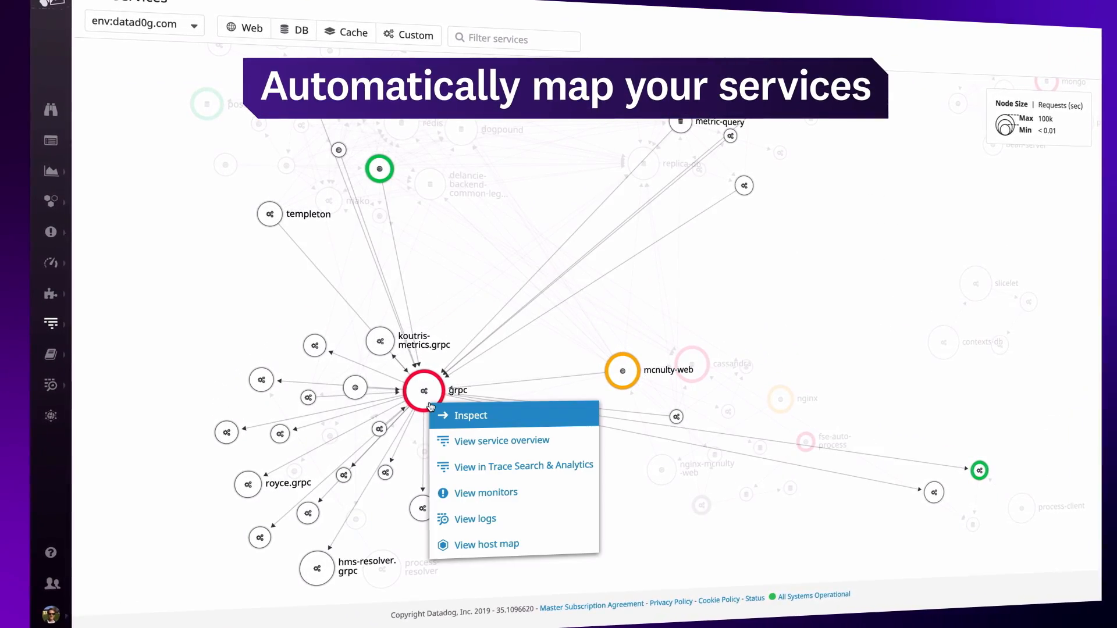
Inspect the grpc service's connections on the service map.
{"action": "left_click", "coordinate": [470, 416]}
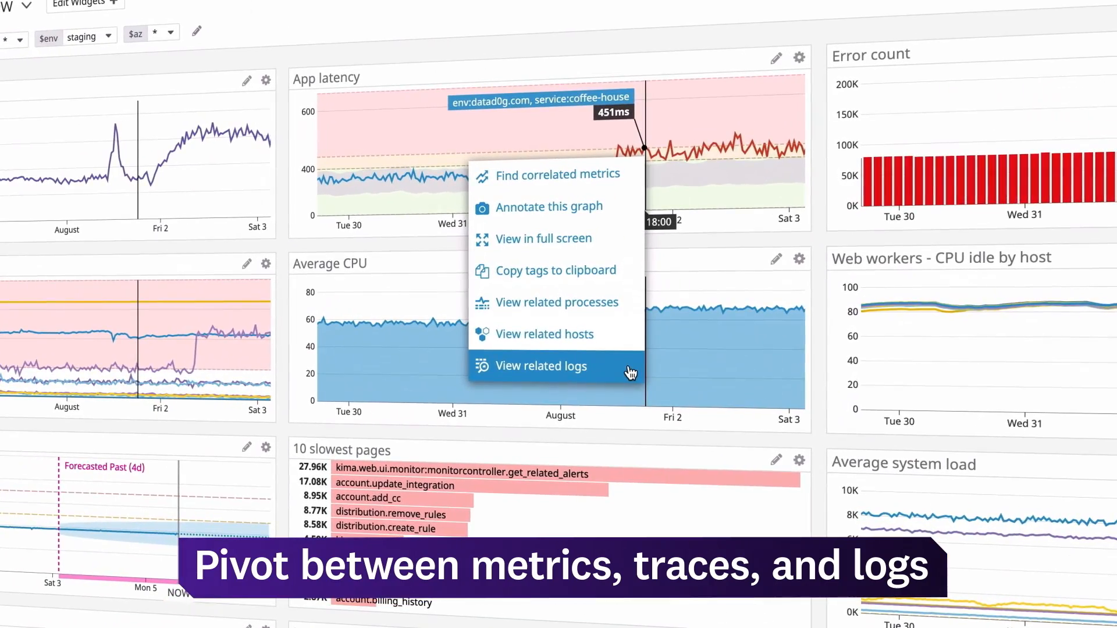
Show logs related to the latency spike and view the coffee-house ERROR log's details.
{"action": "left_click", "coordinate": [540, 365]}
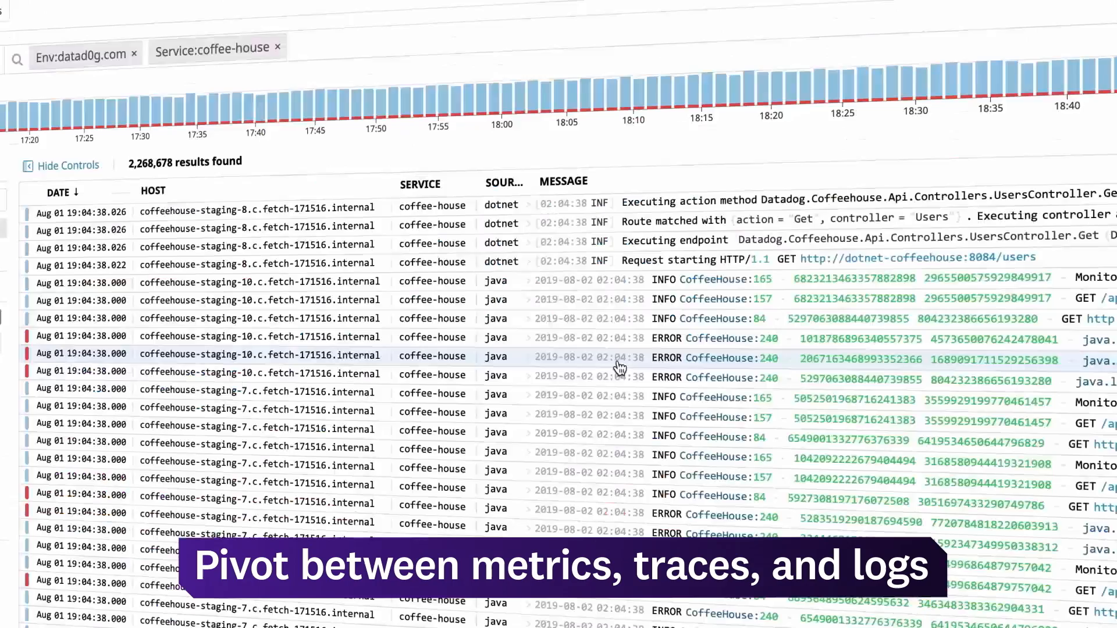
{"action": "left_click", "coordinate": [60, 165]}
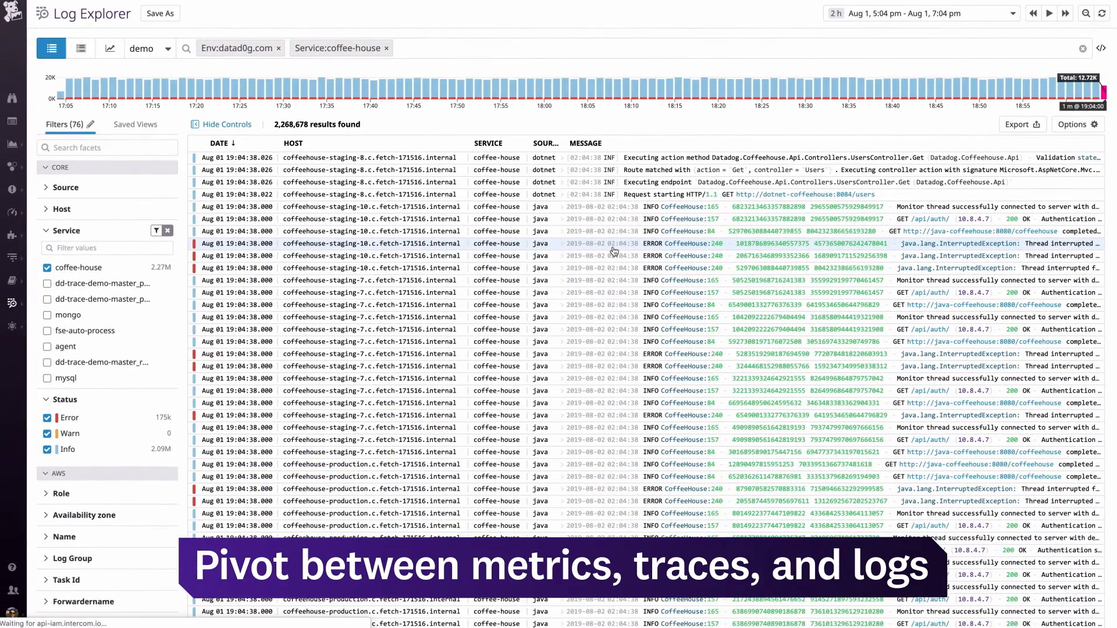
{"action": "left_click", "coordinate": [635, 243]}
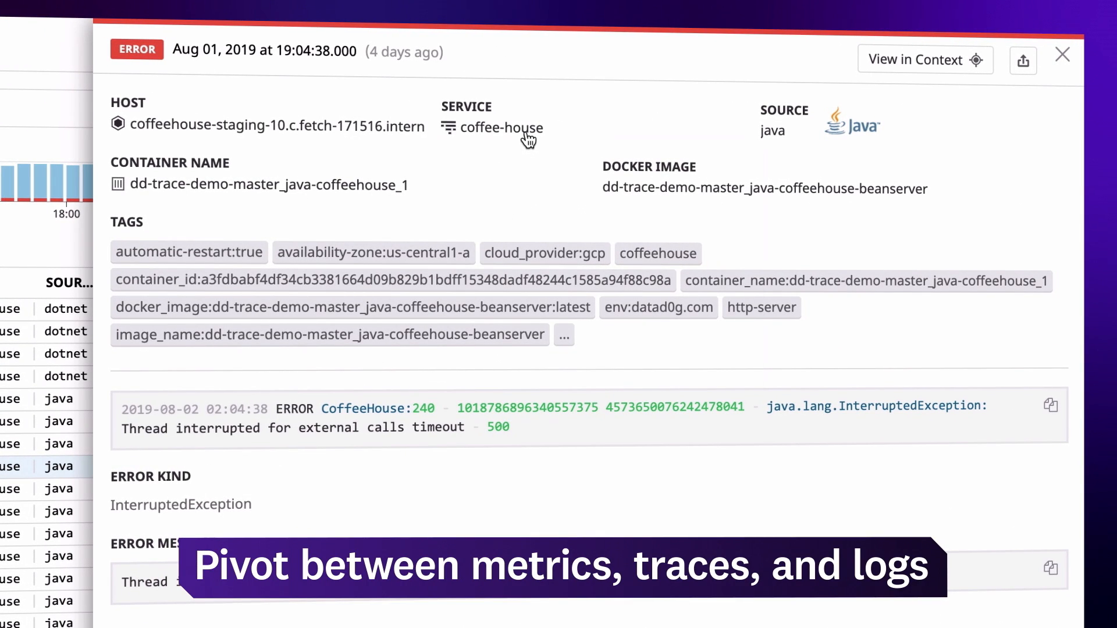
Jump from the coffee-house service on the log to its trace in APM.
{"action": "left_click", "coordinate": [498, 128]}
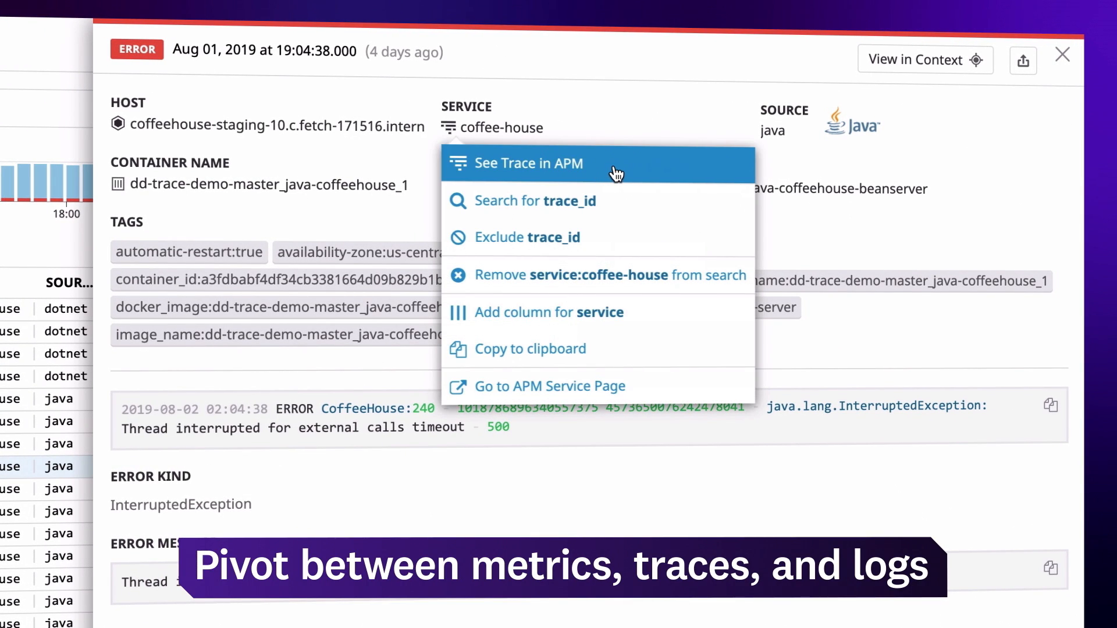
{"action": "left_click", "coordinate": [531, 163]}
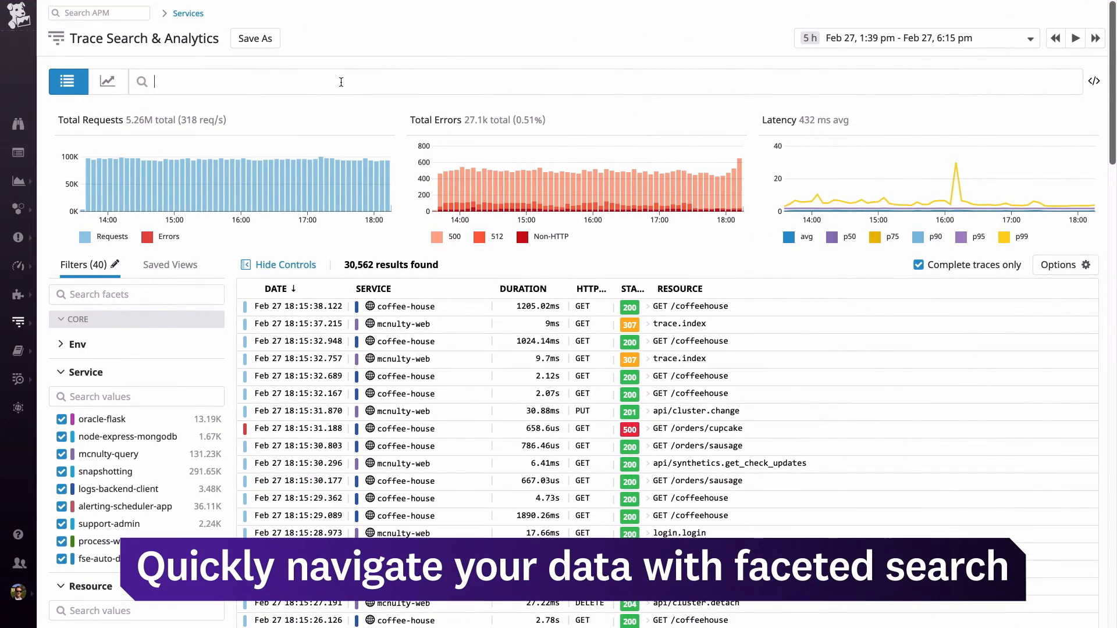
Filter traces by org_id:2 and a service facet chosen from the list.
{"action": "type", "text": "org_id:2 service: mcnulty-query Resource: api/series.query Status Code: 512"}
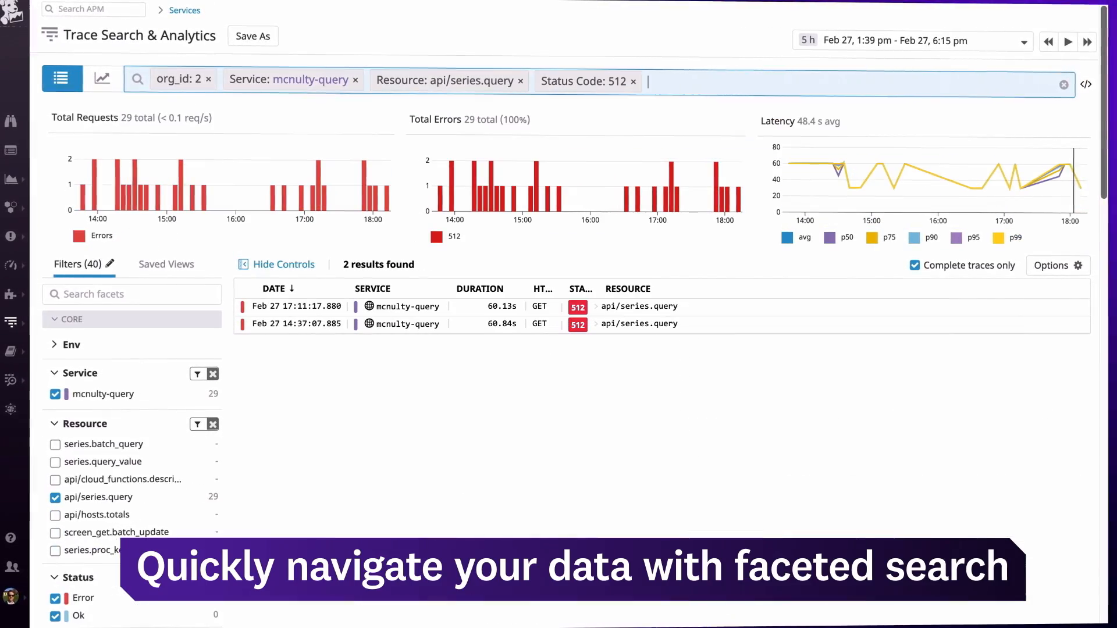
{"action": "left_click", "coordinate": [297, 306]}
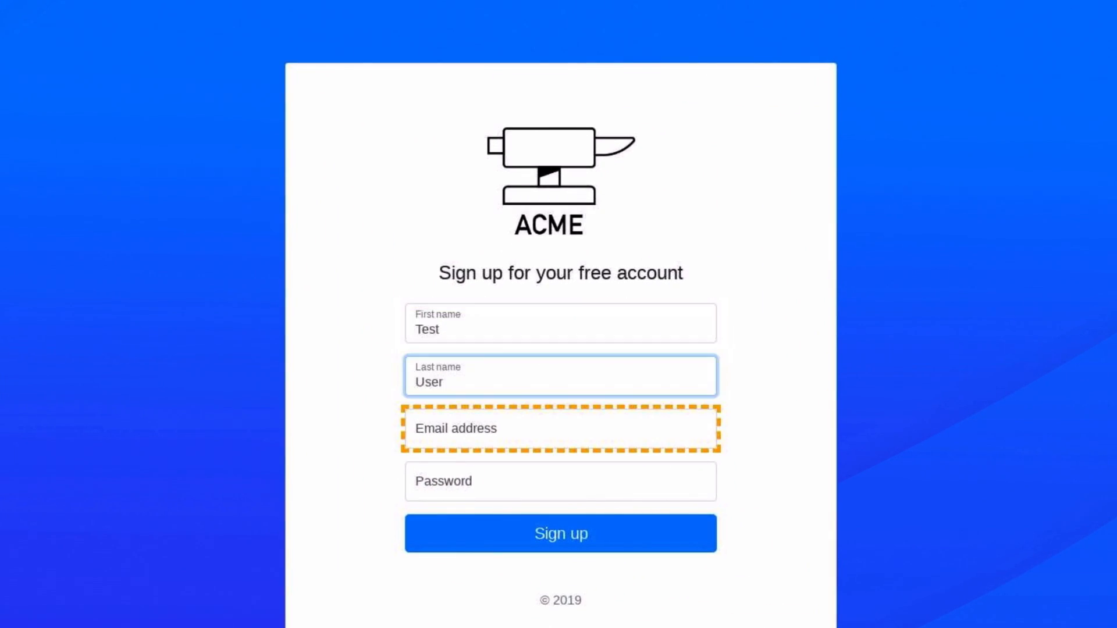
Record filling in the Email address field of the ACME sign-up form.
{"action": "left_click", "coordinate": [560, 533]}
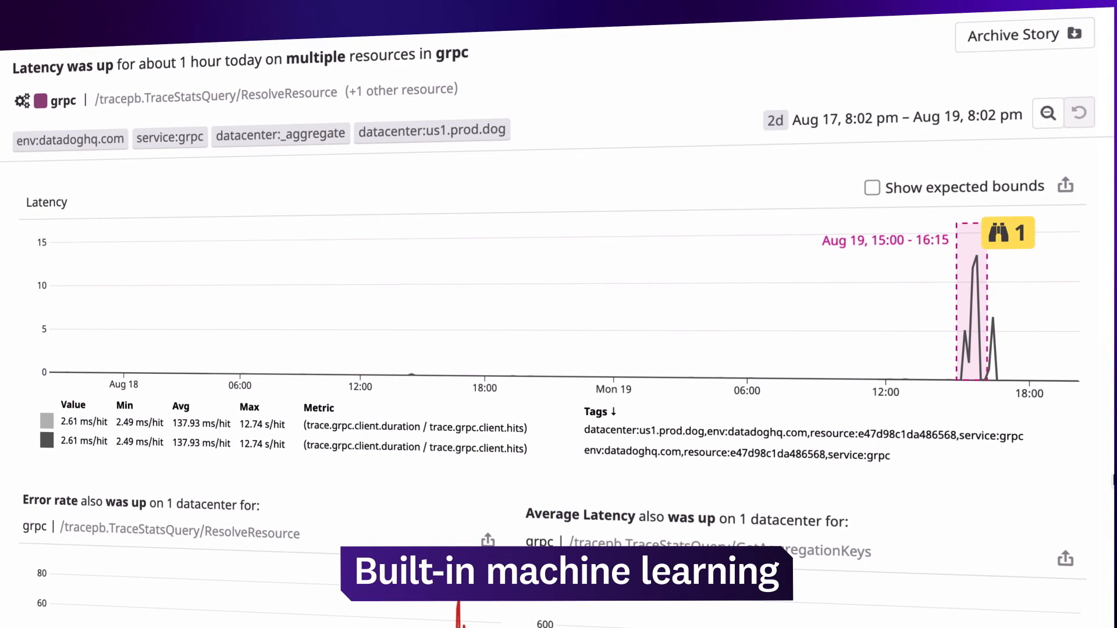
Scroll the Watchdog story down to the error-rate charts and grpc stack trace.
{"action": "scroll", "scroll_direction": "down", "scroll_amount": 3}
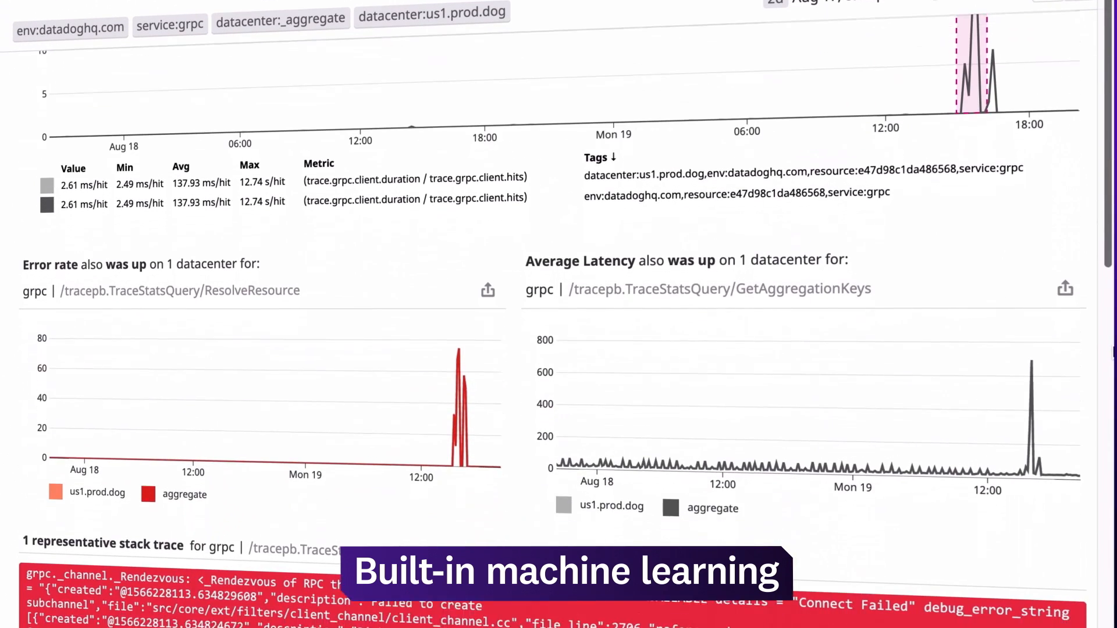
{"action": "scroll", "scroll_direction": "down", "scroll_amount": 3}
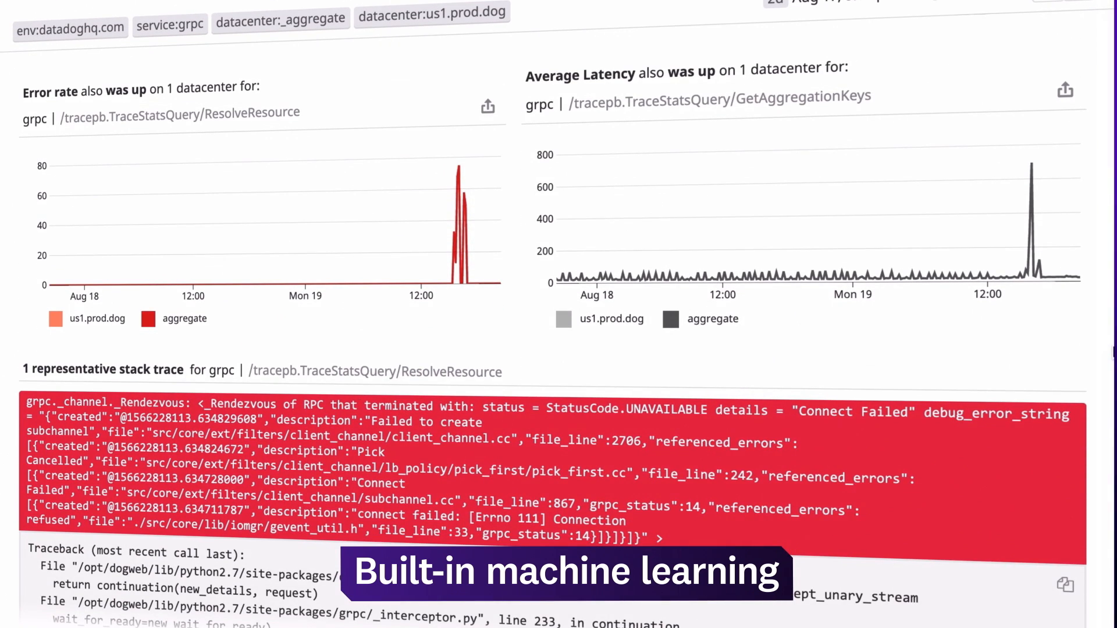